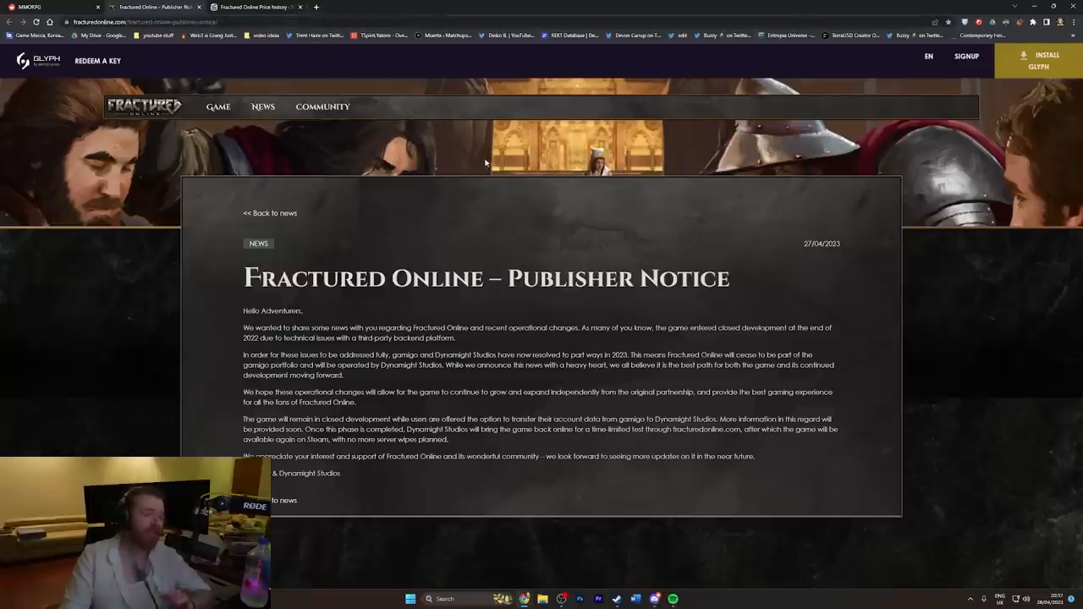
mouse_move(432, 313)
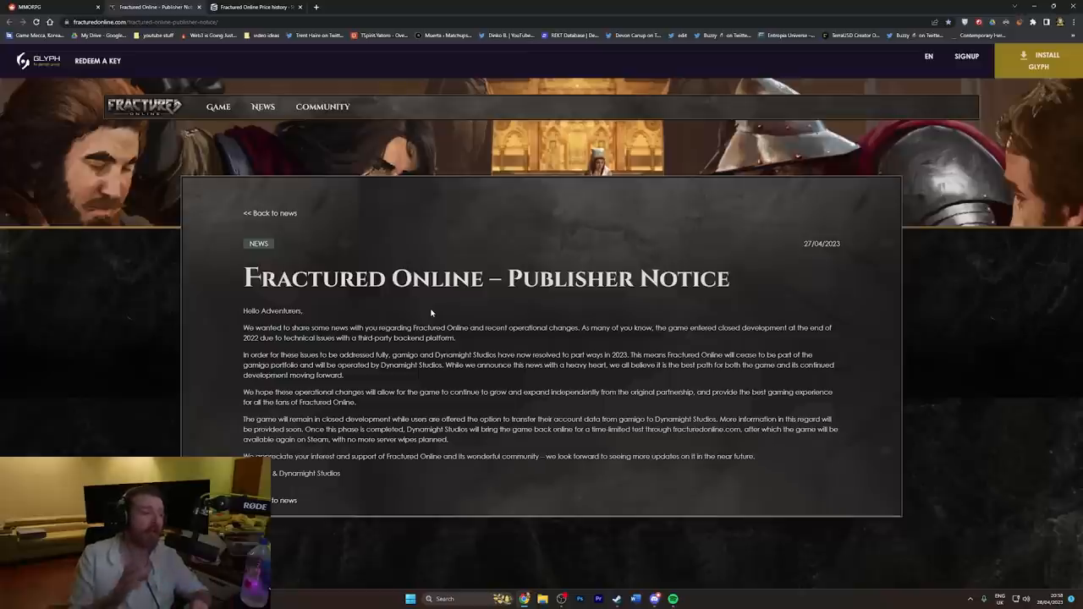
mouse_move(575, 383)
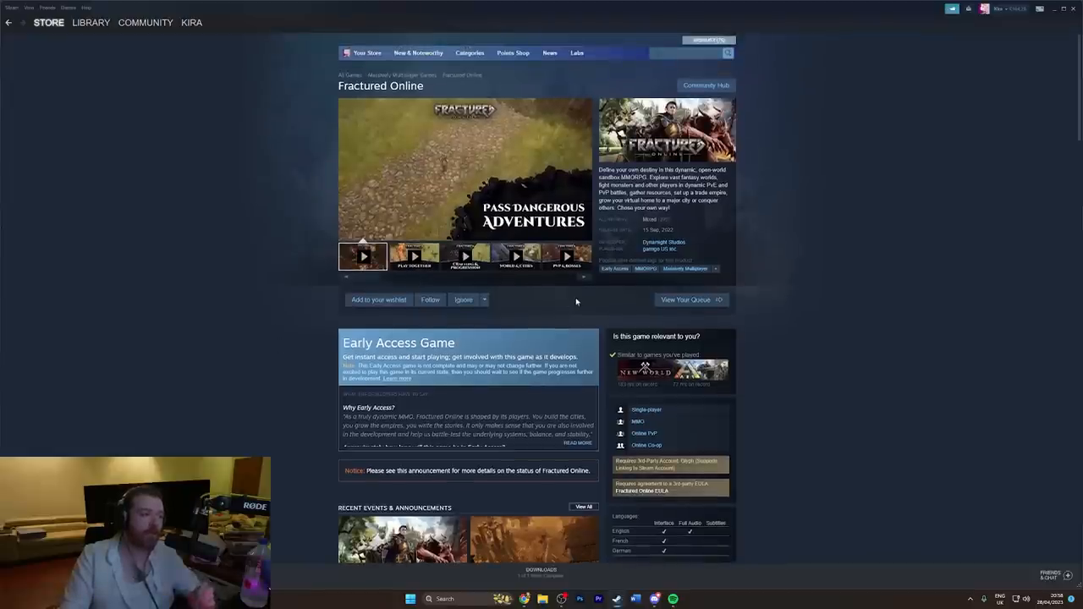
mouse_move(579, 281)
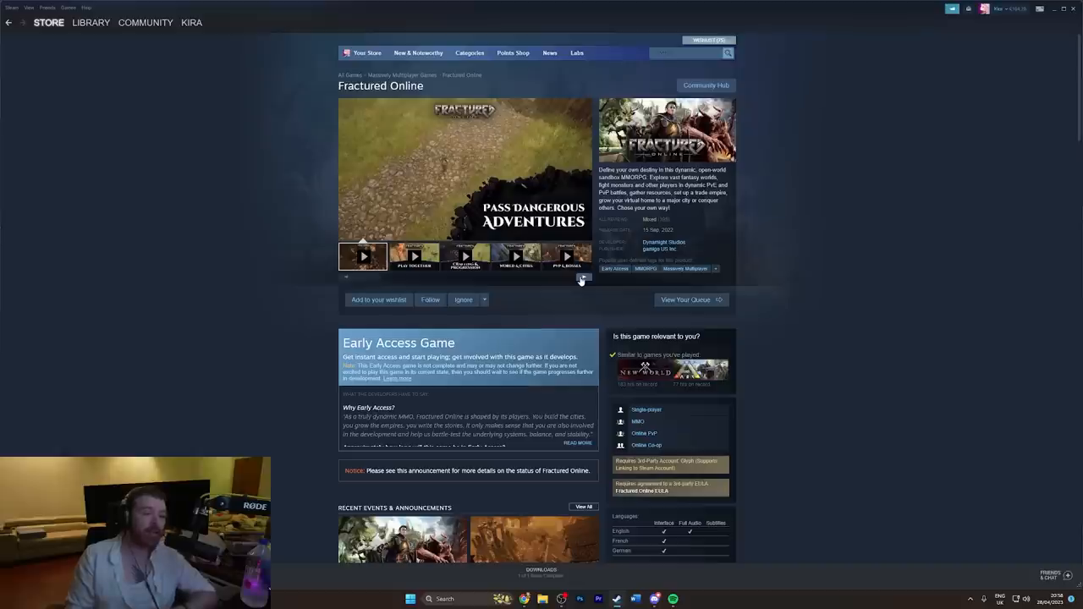
Step: Return to the Fractured Online Publisher Notice article and read the announcement on the game's future
scroll("down", 3)
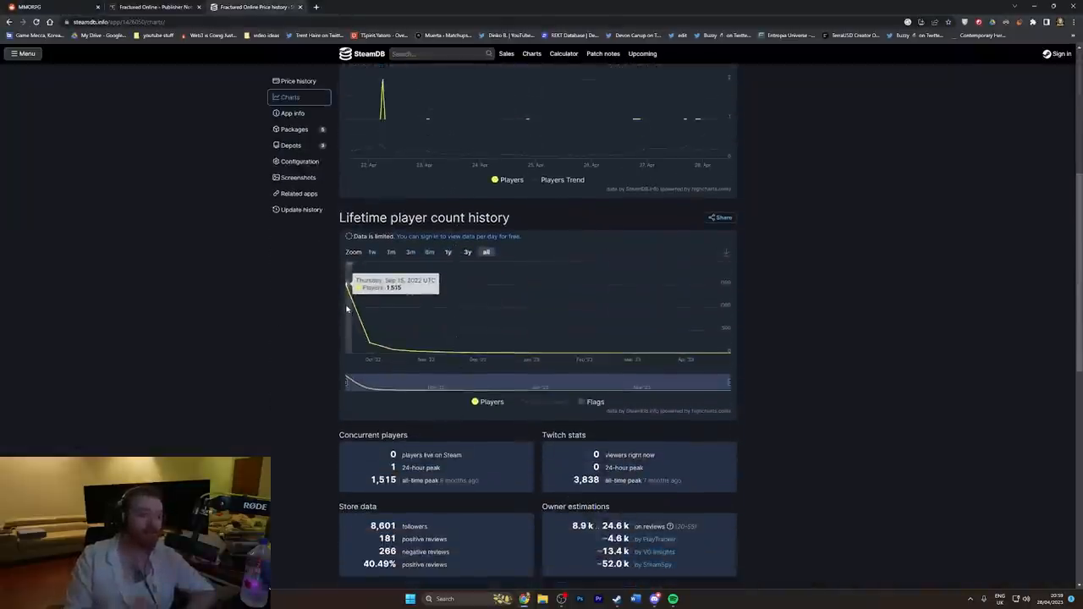
mouse_move(368, 338)
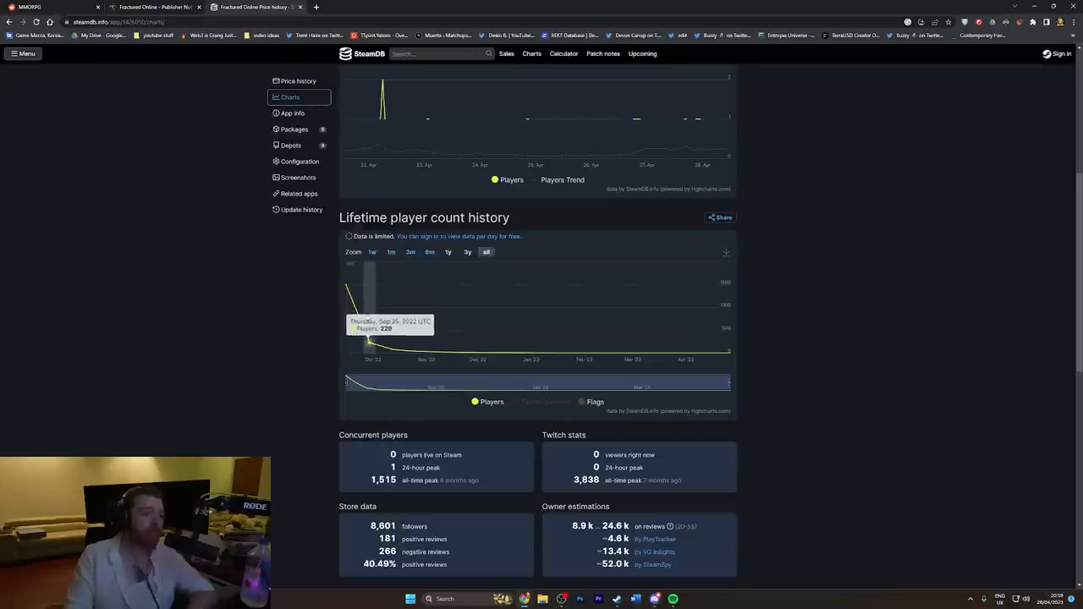
mouse_move(352, 304)
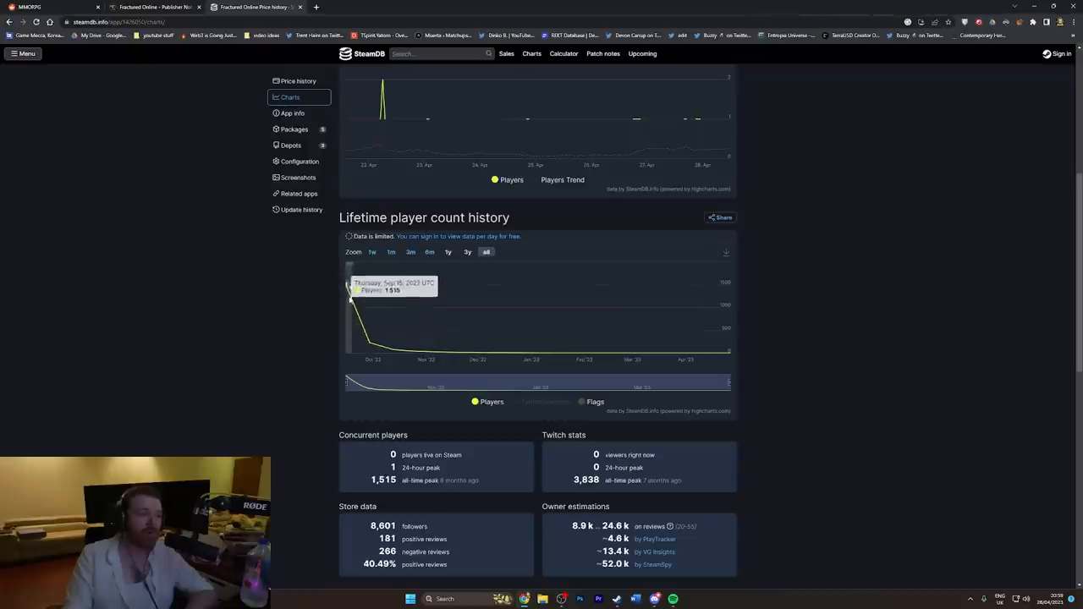
mouse_move(369, 311)
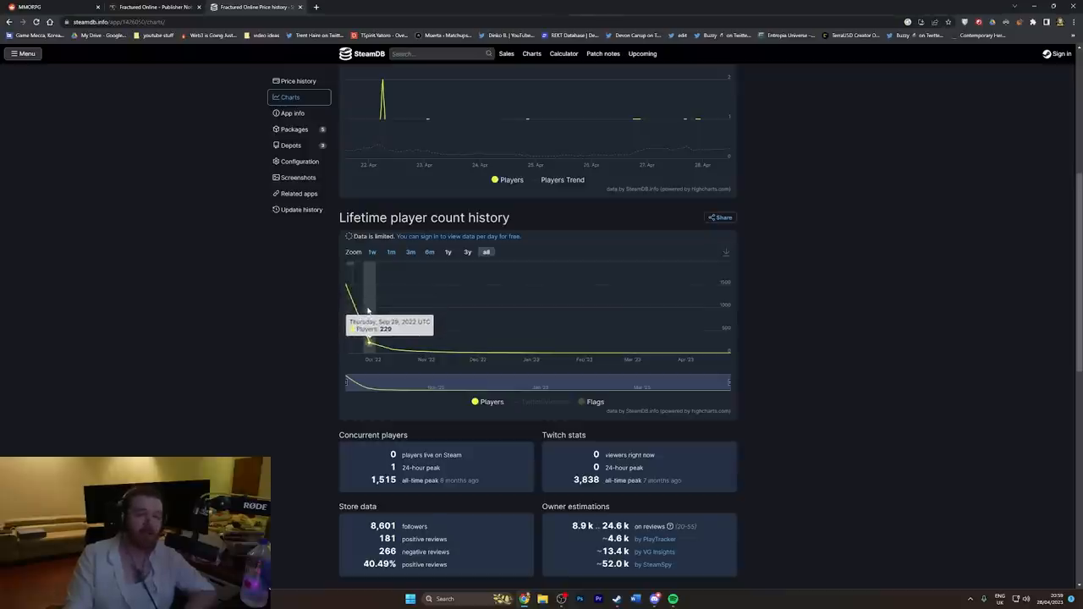
mouse_move(391, 322)
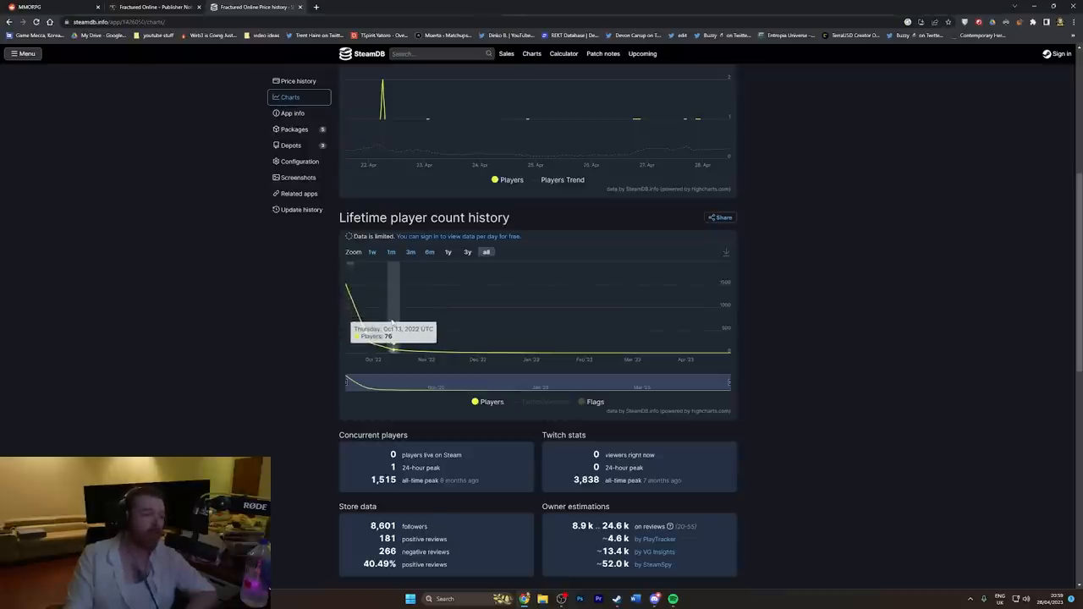
mouse_move(371, 338)
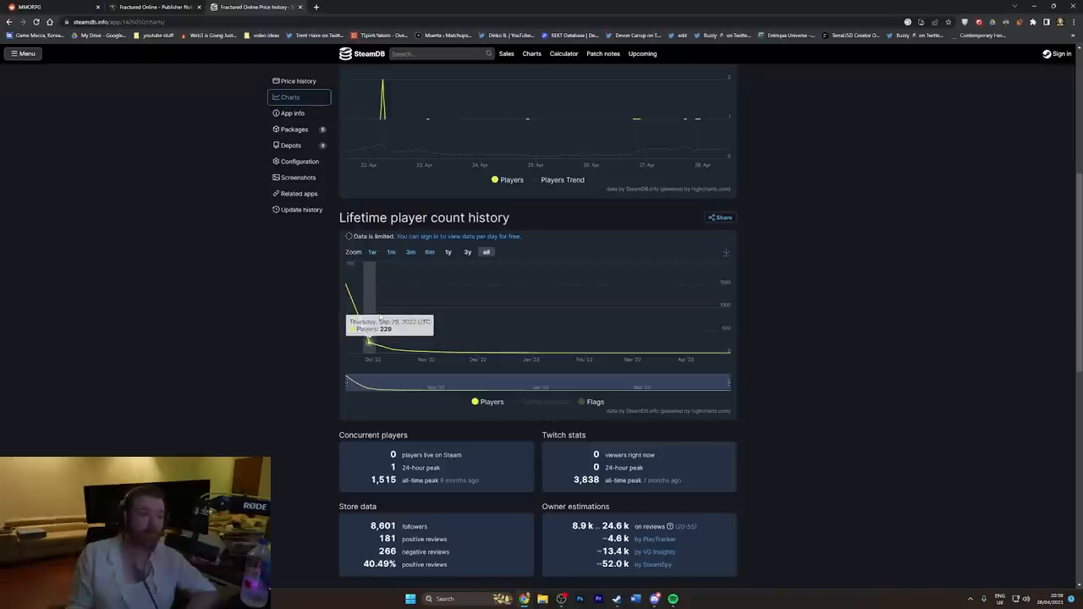
left_click(254, 7)
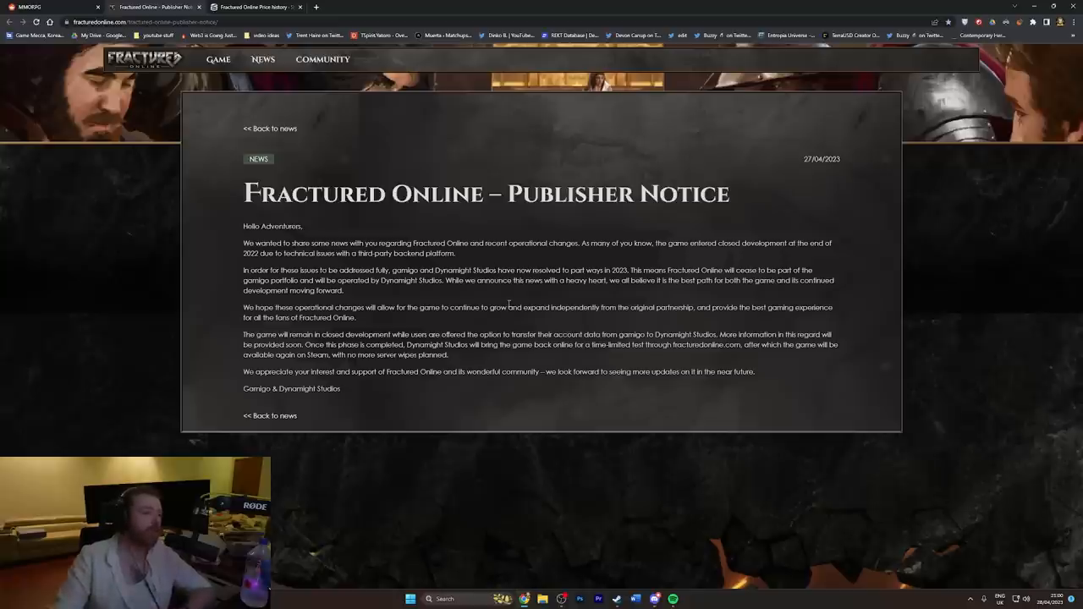
mouse_move(478, 294)
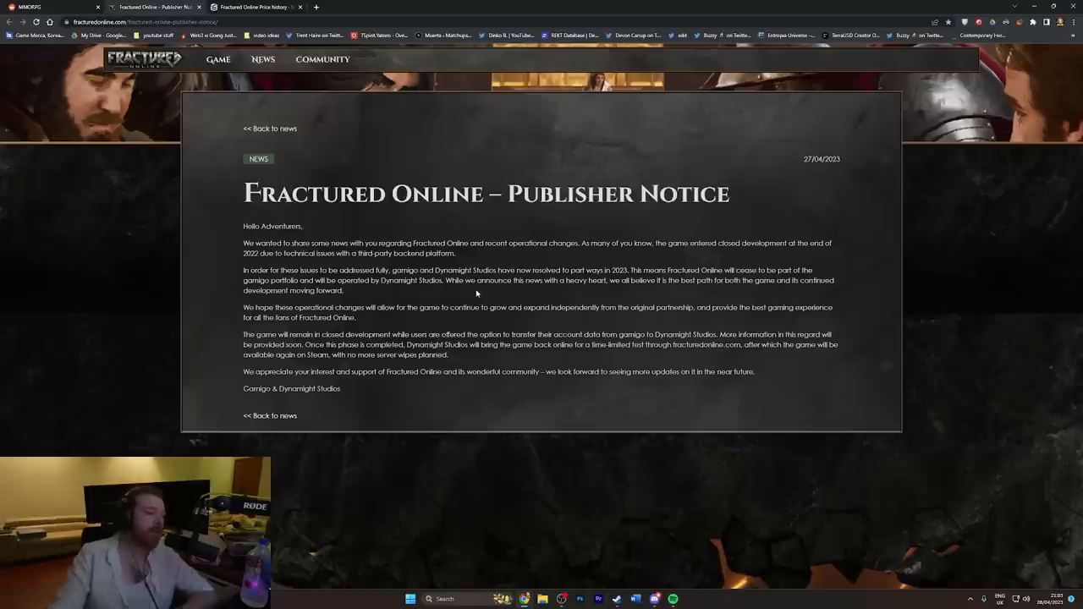
mouse_move(241, 128)
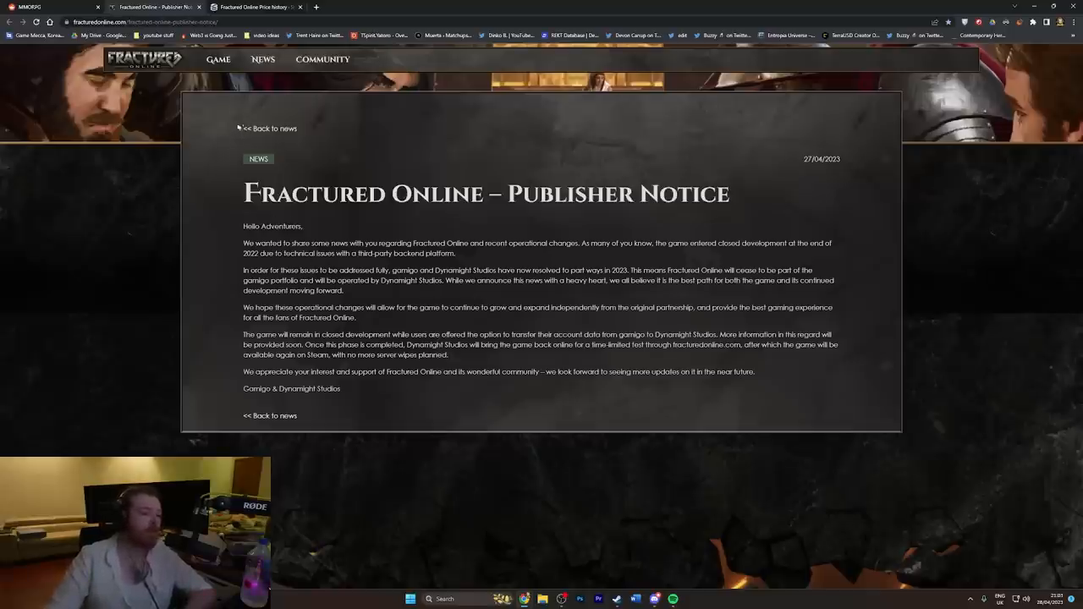
Step: Read the r/MMORPG thread on Fractured Online leaving Gamigo, down to the NCSOFT, WildStar and Carbine comments
left_click(50, 7)
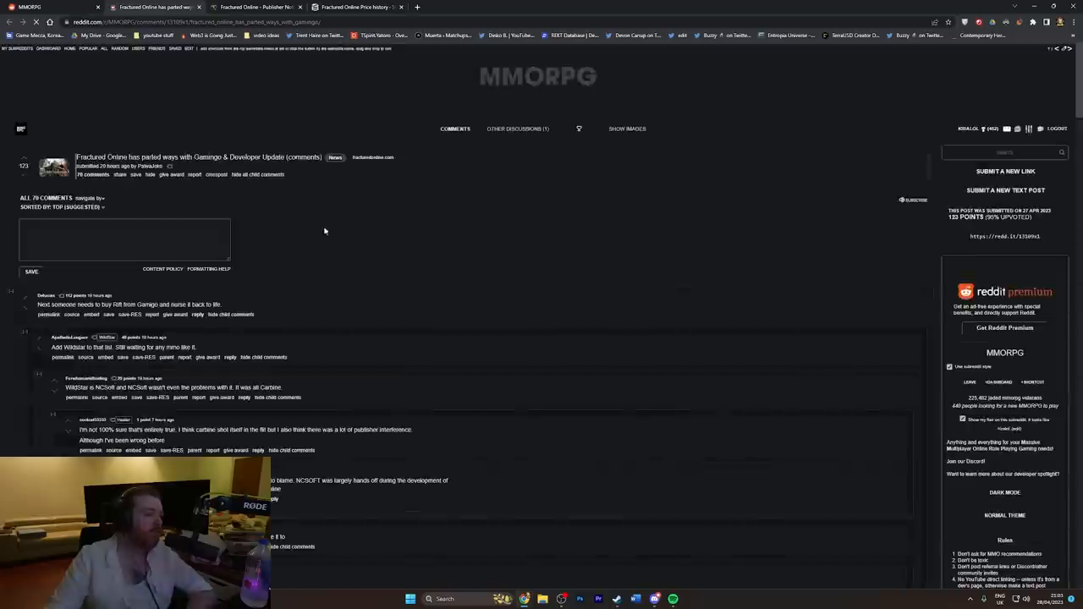
scroll("down", 3)
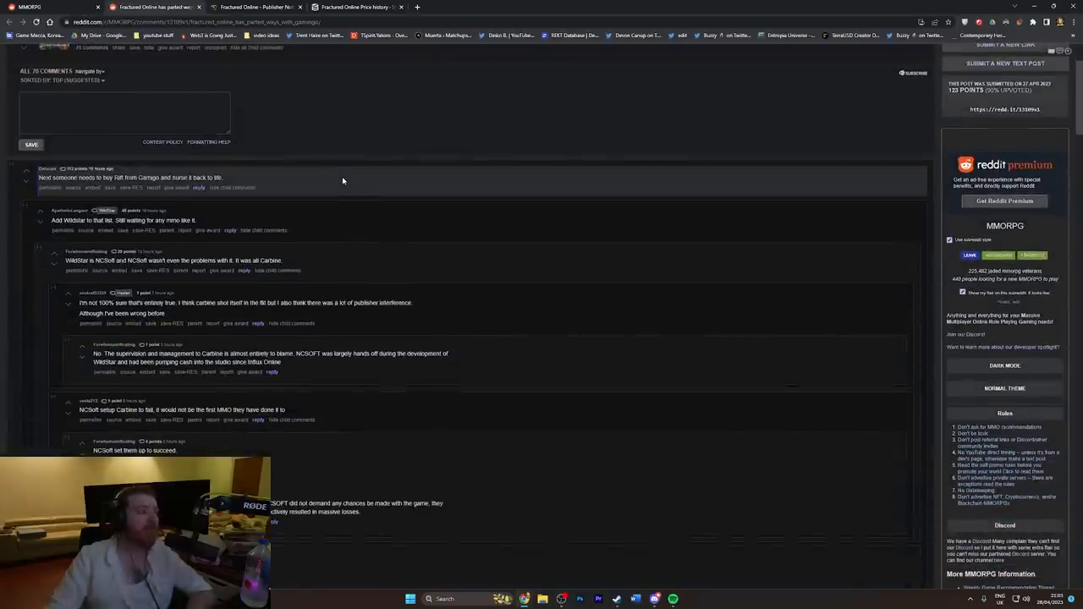
mouse_move(325, 179)
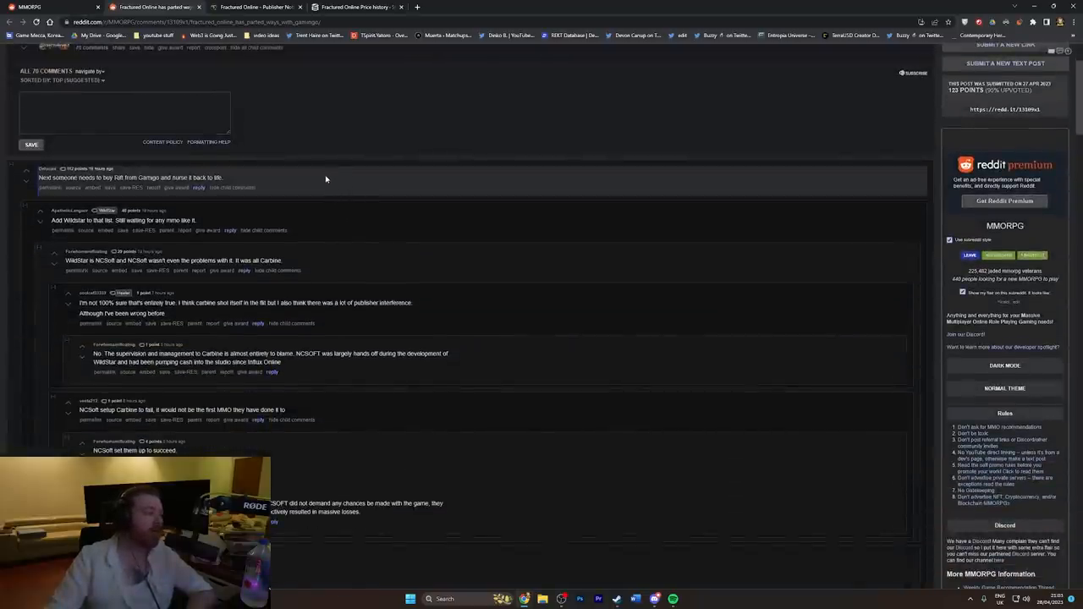
mouse_move(325, 174)
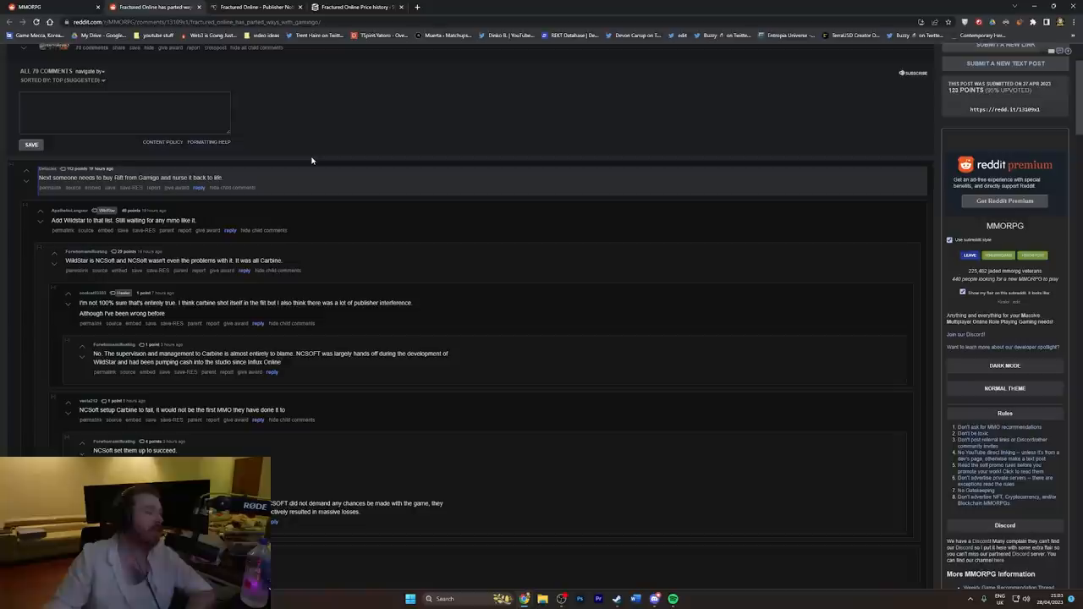
mouse_move(303, 175)
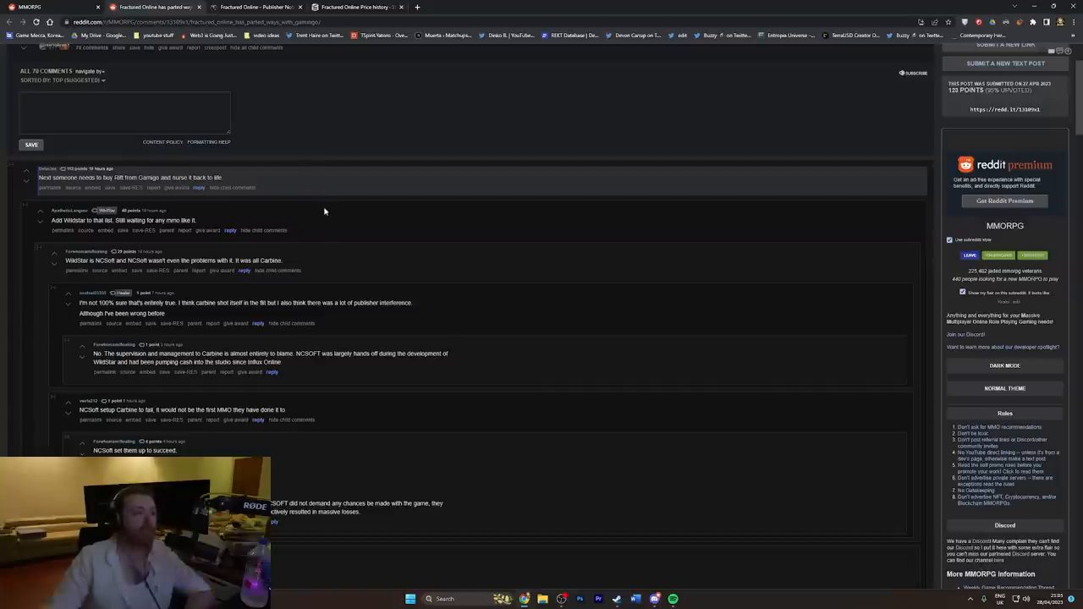
mouse_move(303, 206)
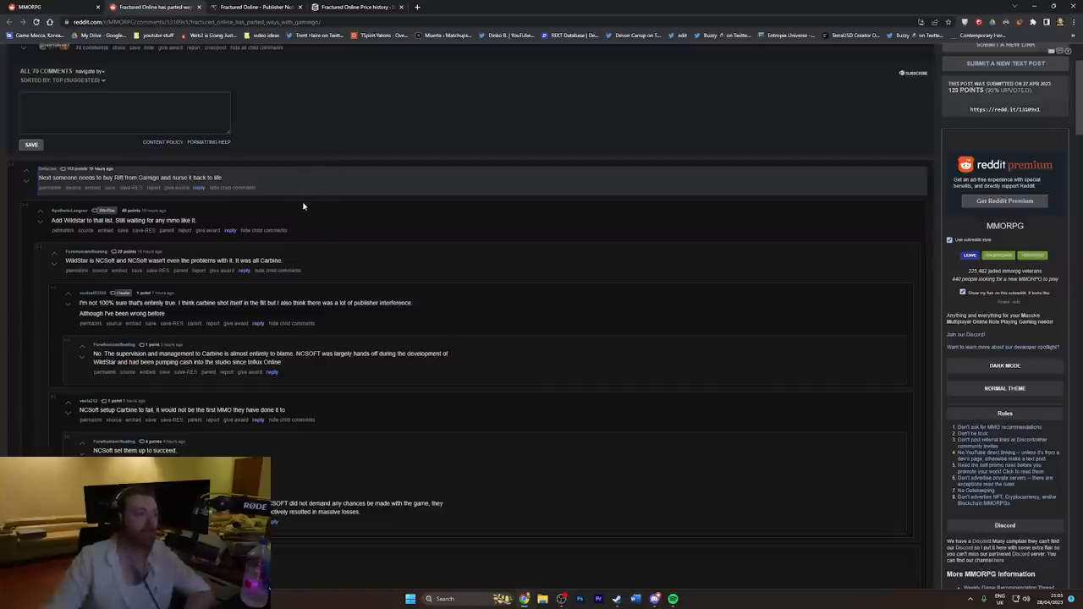
mouse_move(367, 220)
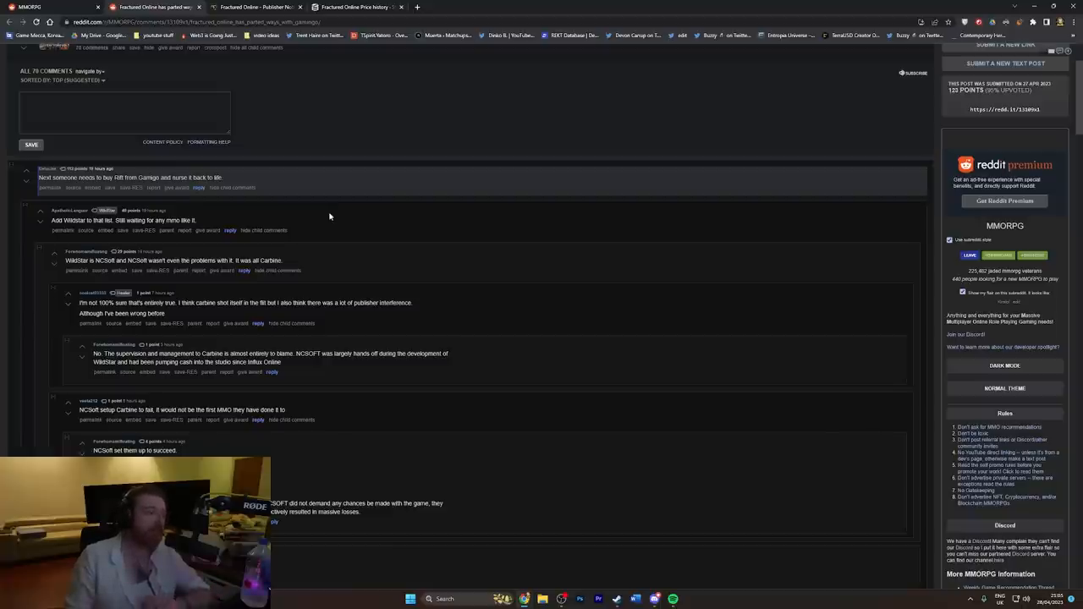
mouse_move(465, 203)
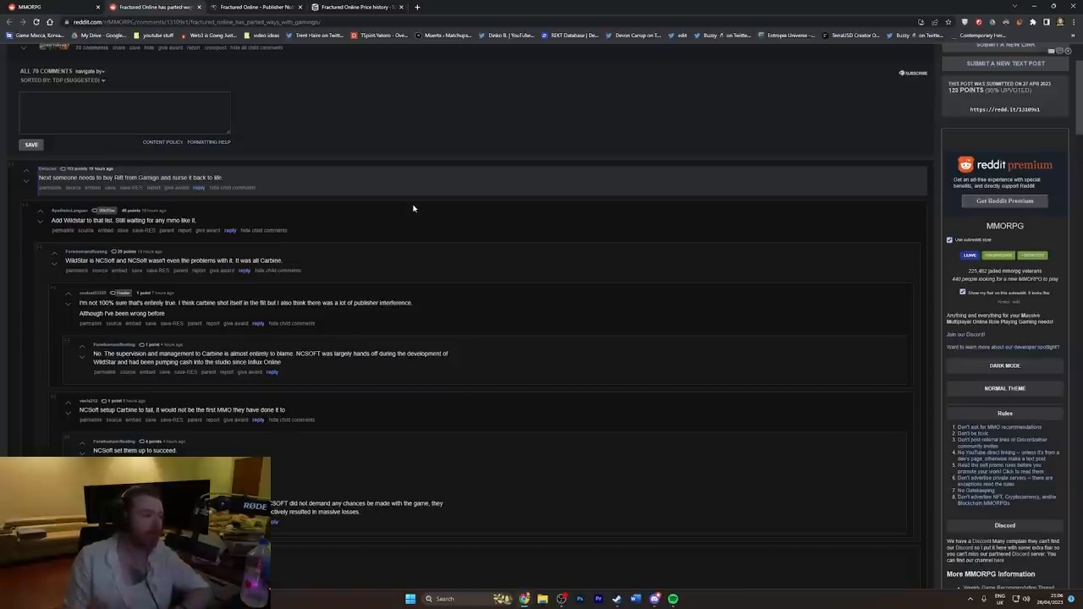
mouse_move(416, 200)
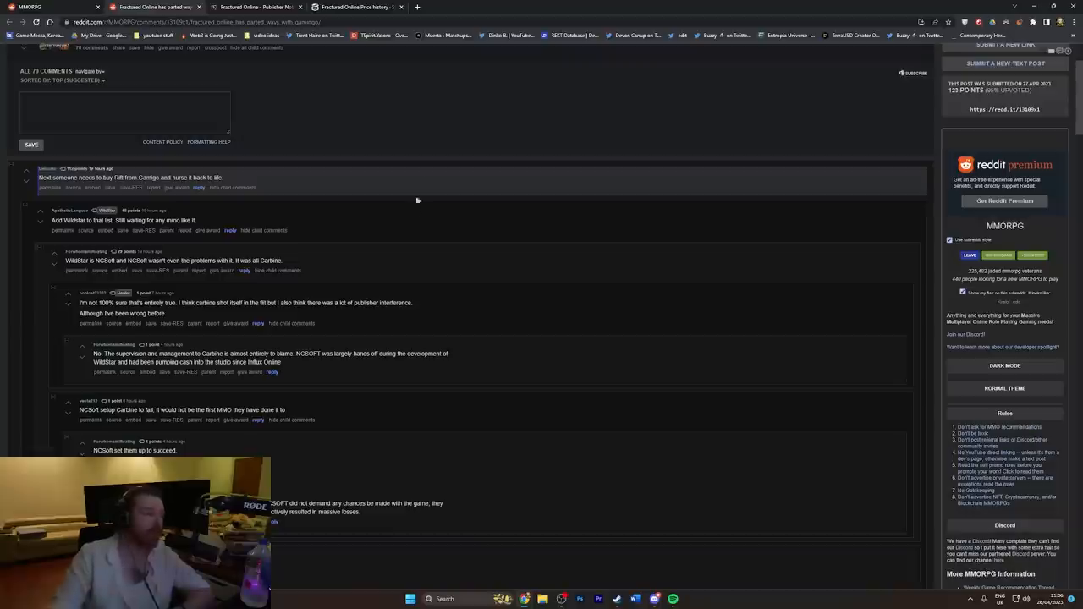
scroll("down", 3)
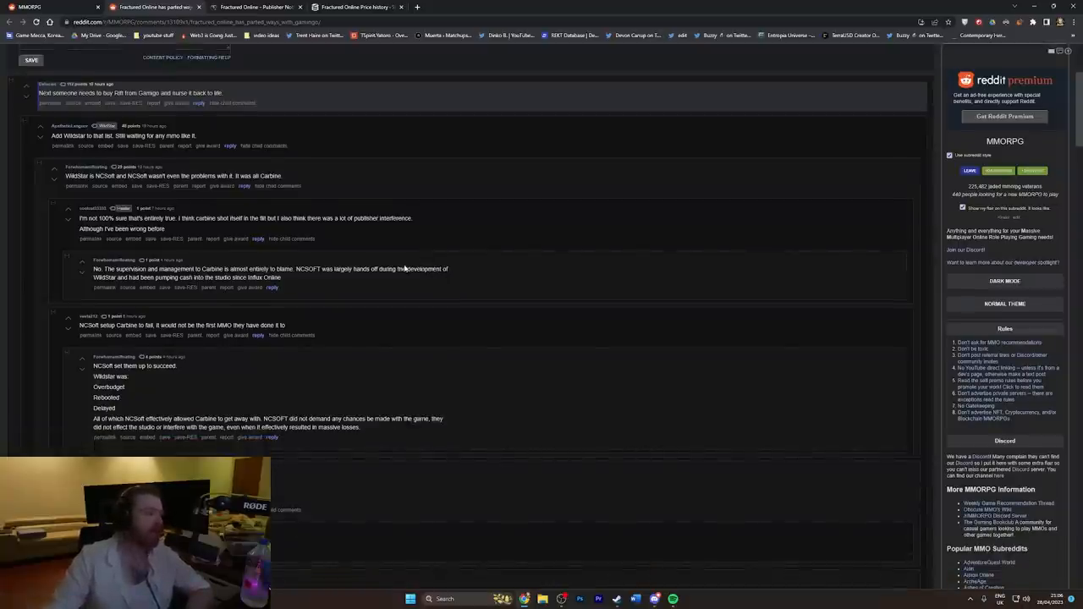
scroll("down", 3)
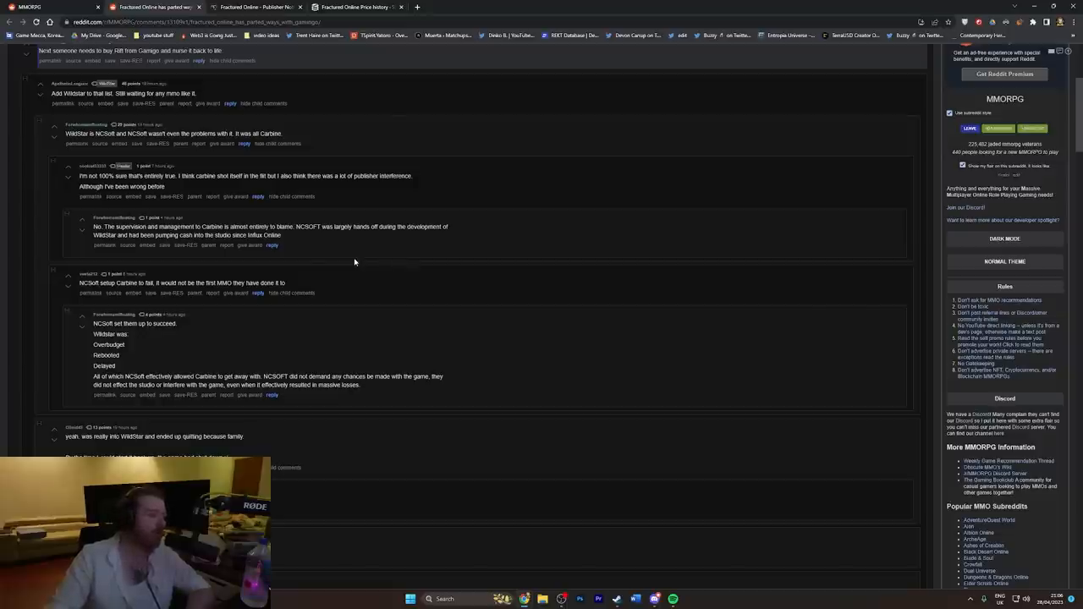
scroll("down", 3)
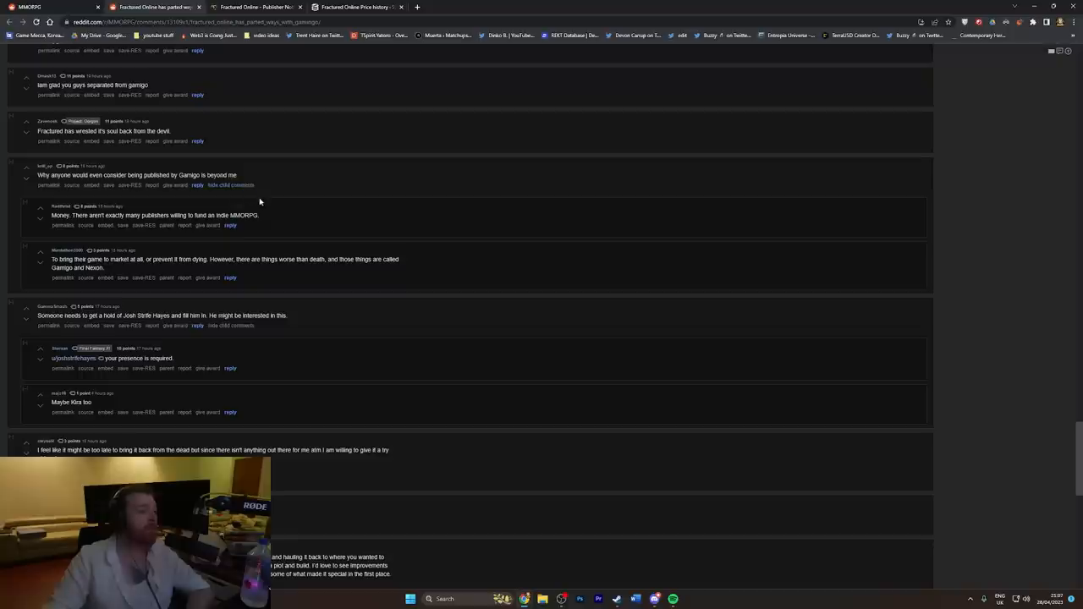
mouse_move(284, 208)
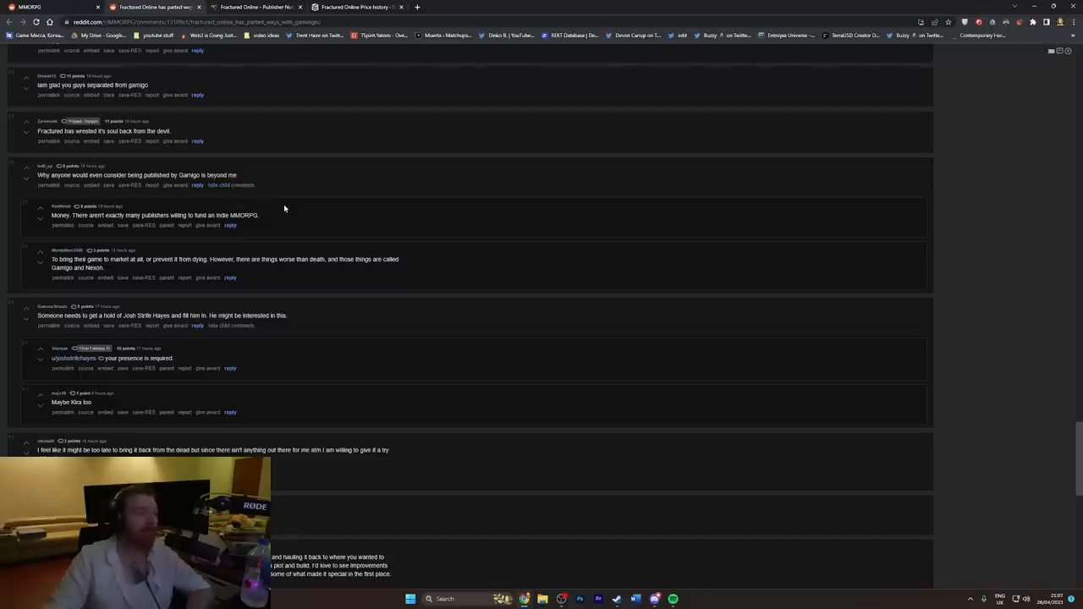
mouse_move(294, 210)
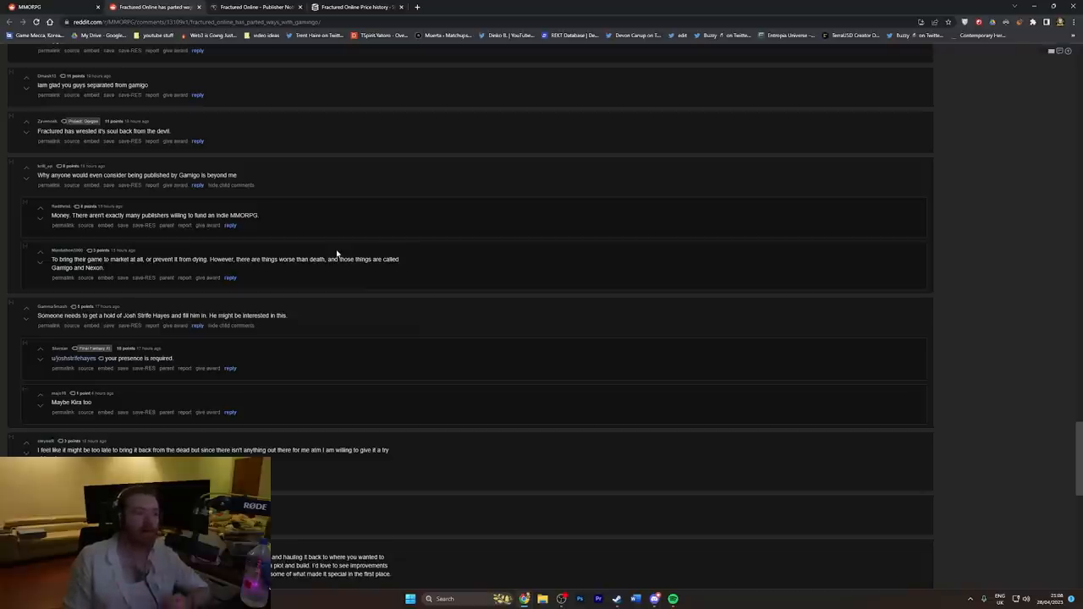
mouse_move(349, 233)
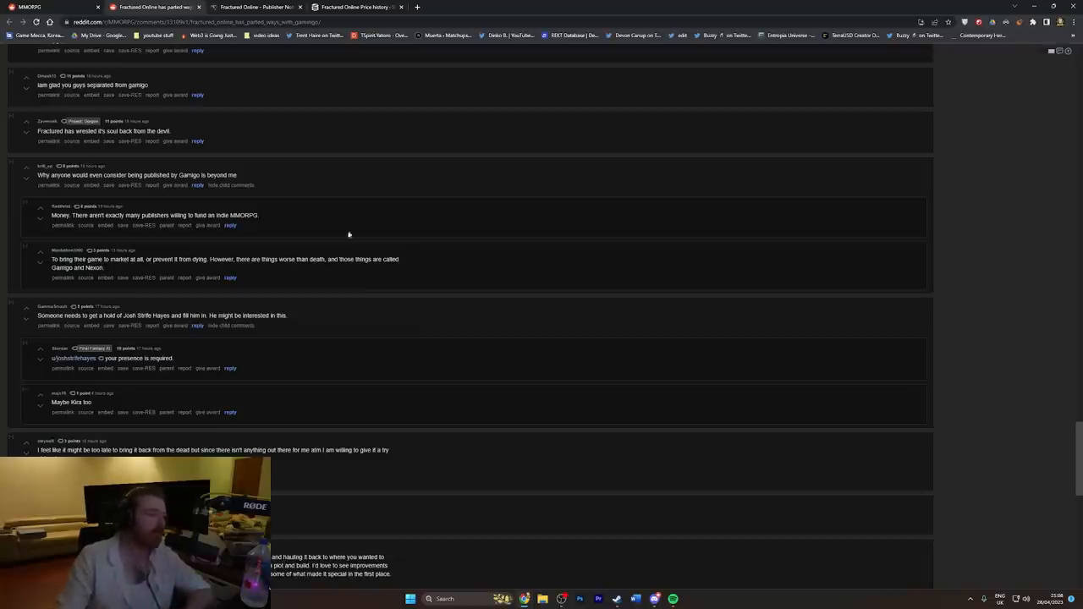
scroll("down", 3)
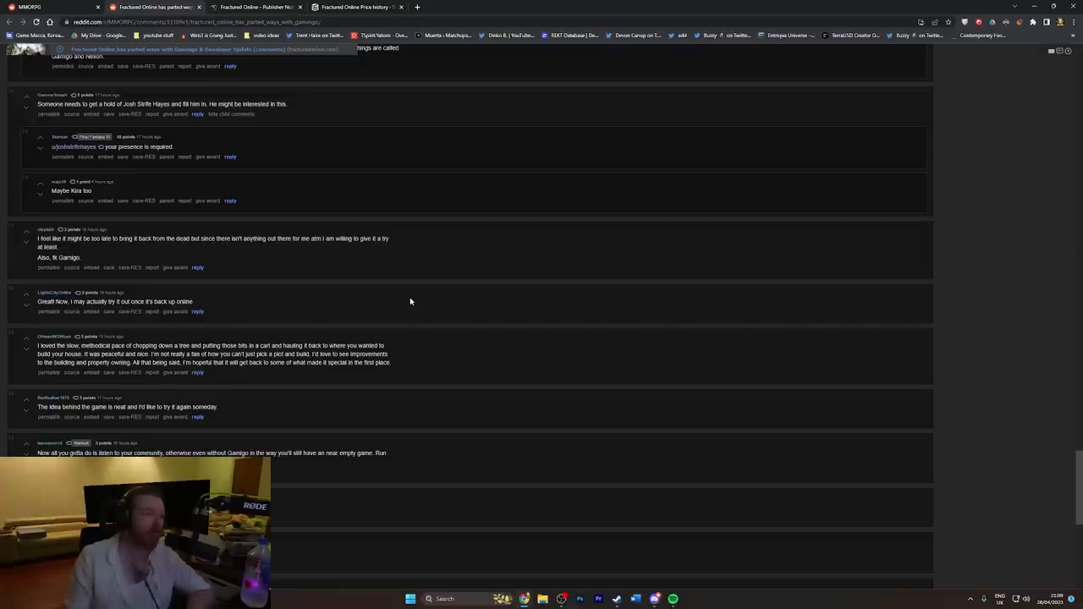
Step: Scroll through the r/MMORPG front page post list, including the Fractured Online parting ways with Gamigo post
scroll("up", 3)
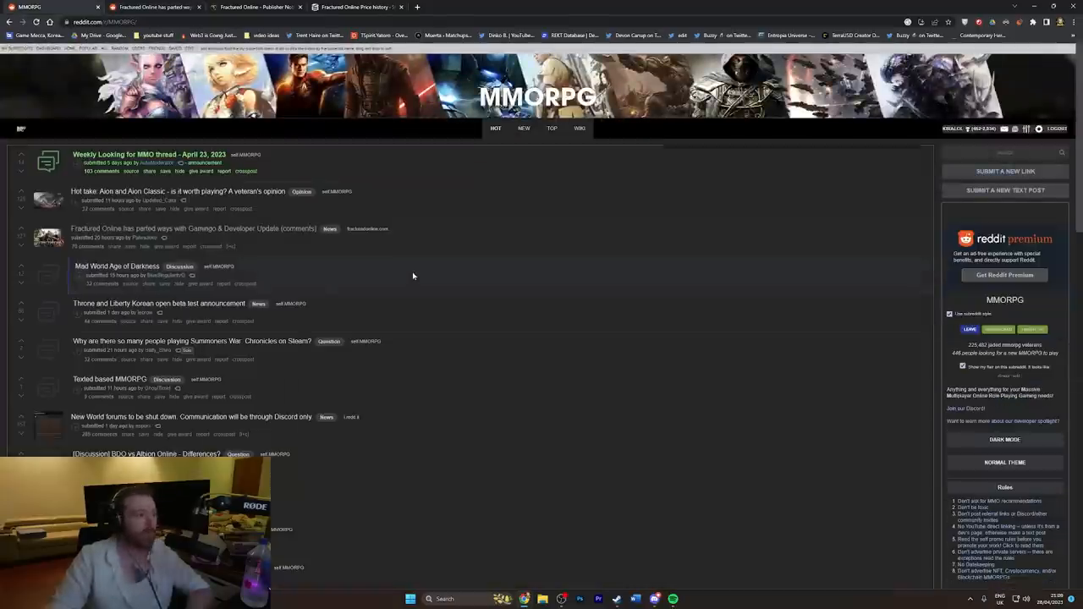
scroll("down", 3)
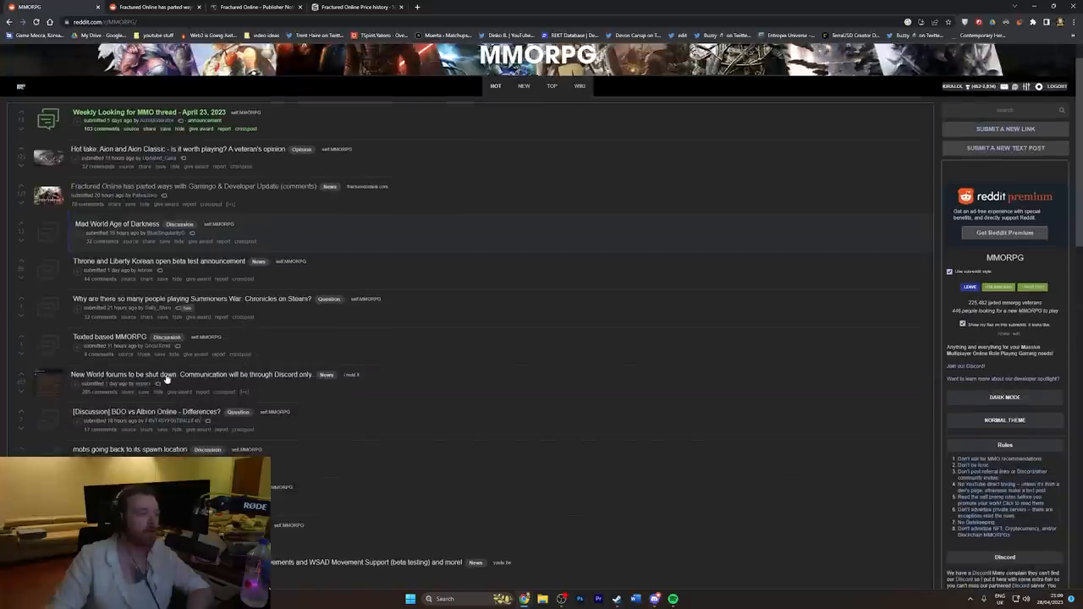
mouse_move(286, 274)
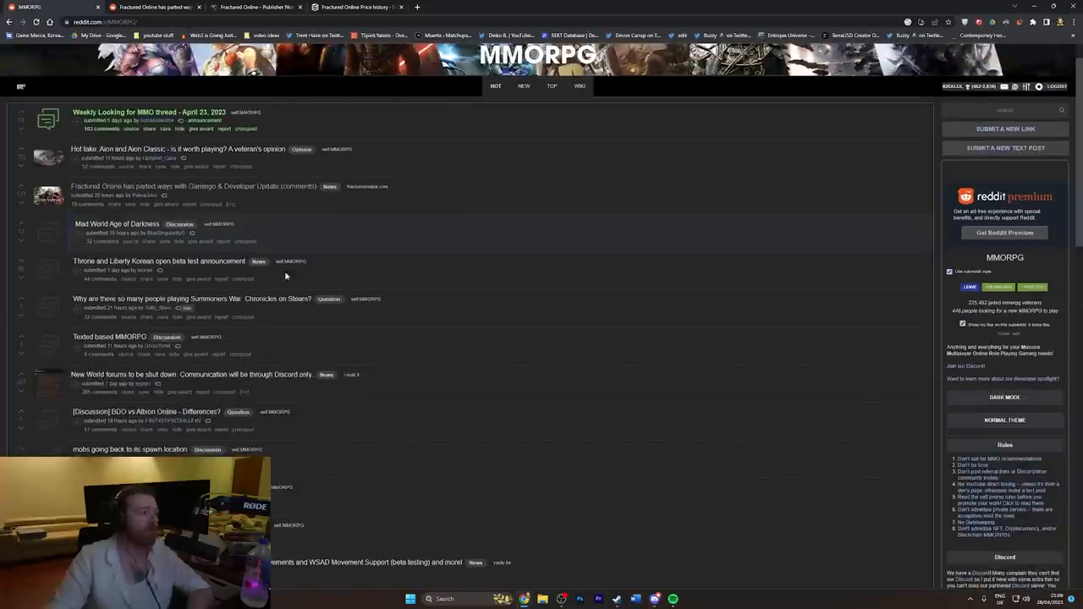
mouse_move(270, 277)
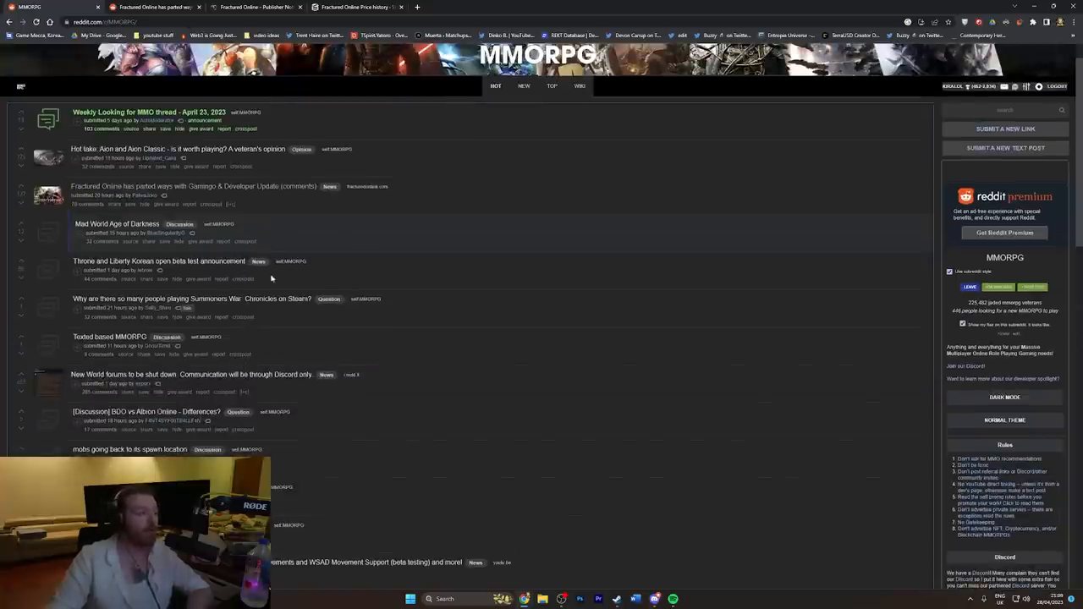
scroll("down", 3)
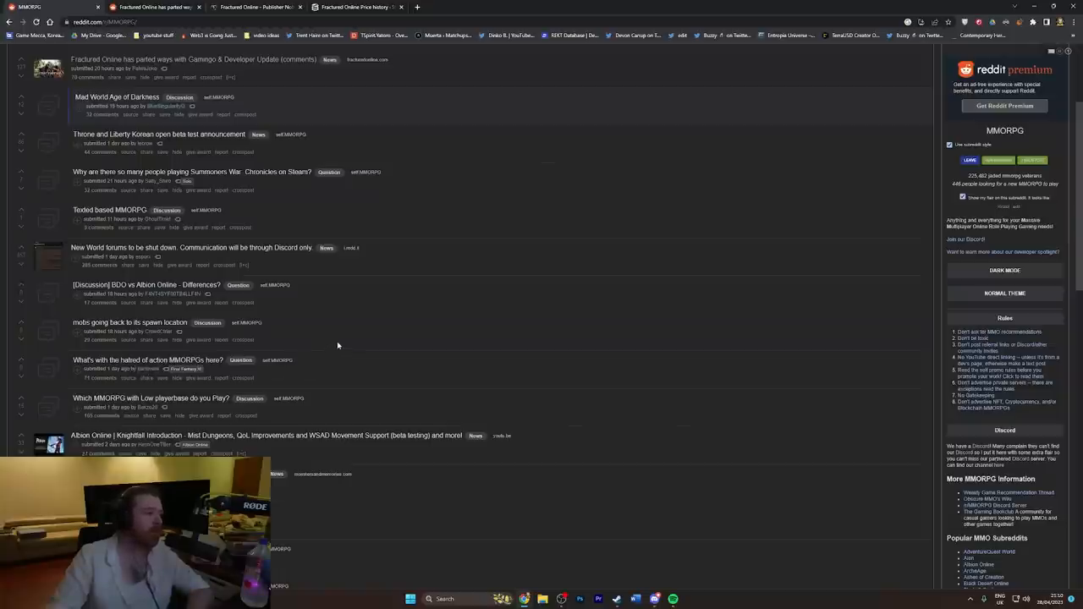
scroll("up", 3)
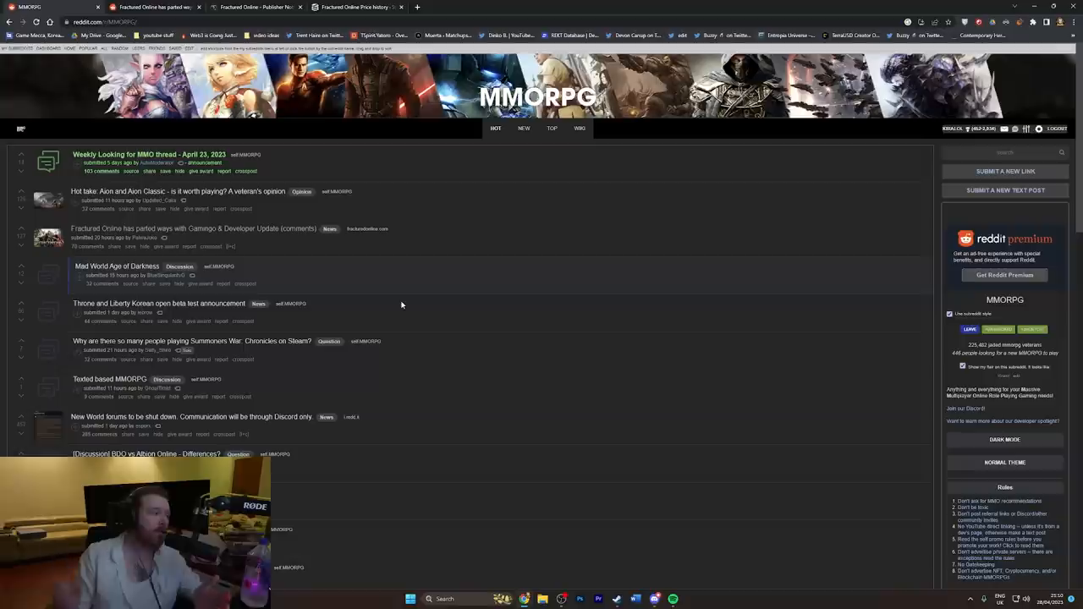
mouse_move(264, 278)
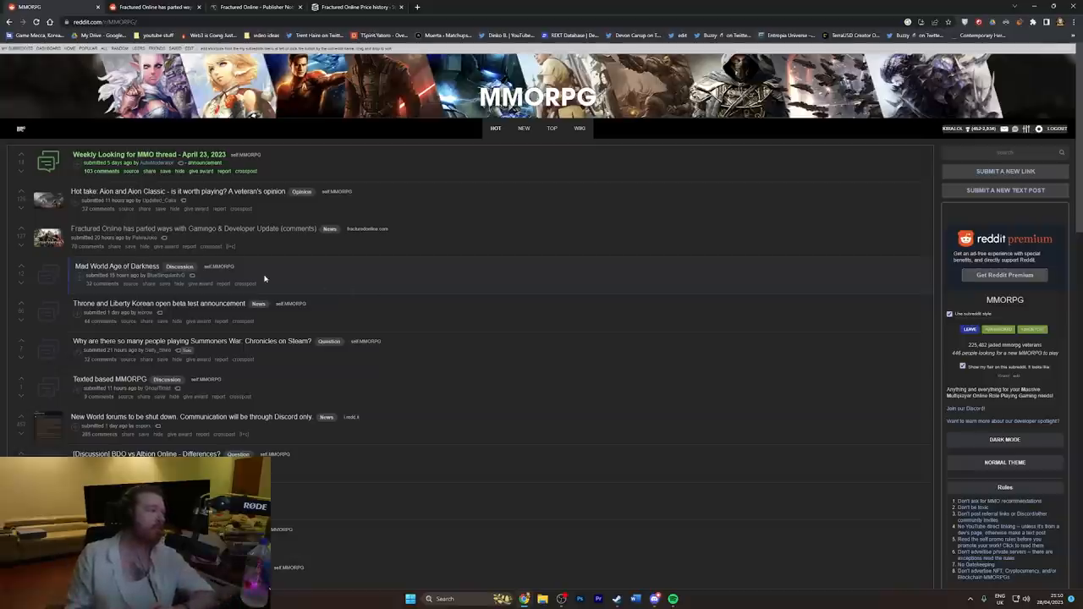